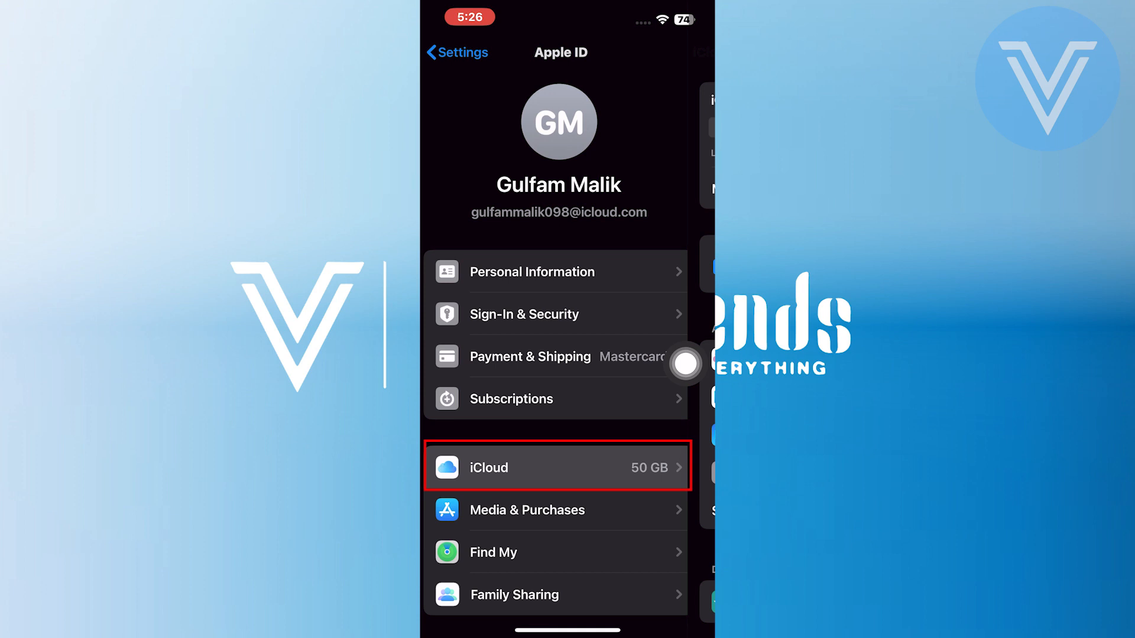
- View the iCloud overview under the Apple ID, revealing storage full at 50 GB of 50 GB
click(557, 467)
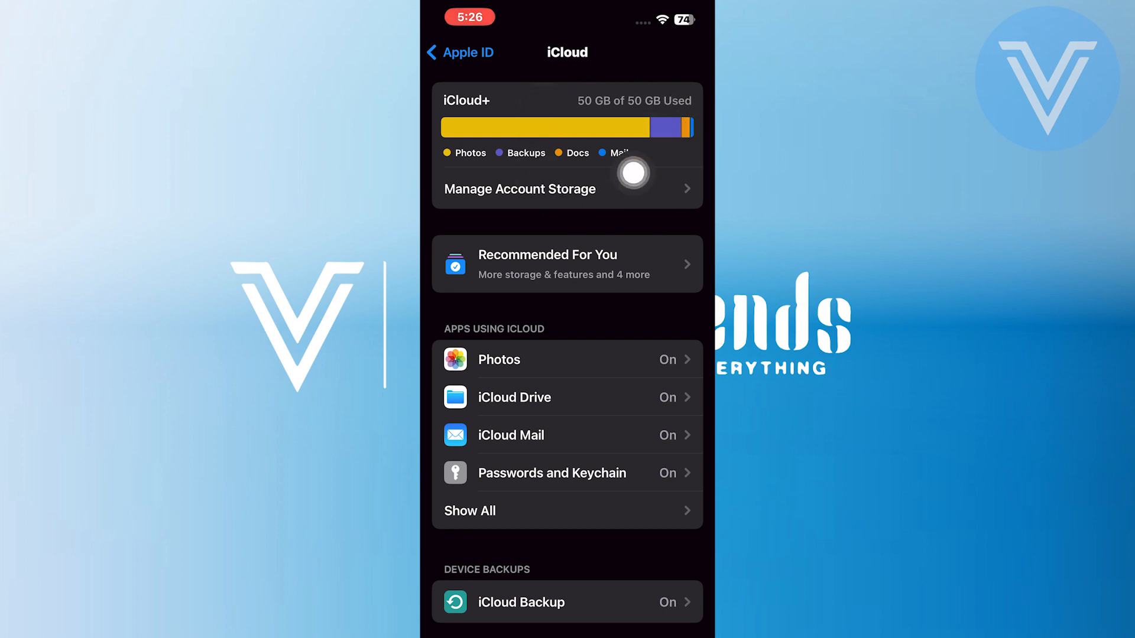
mouse_move(686, 146)
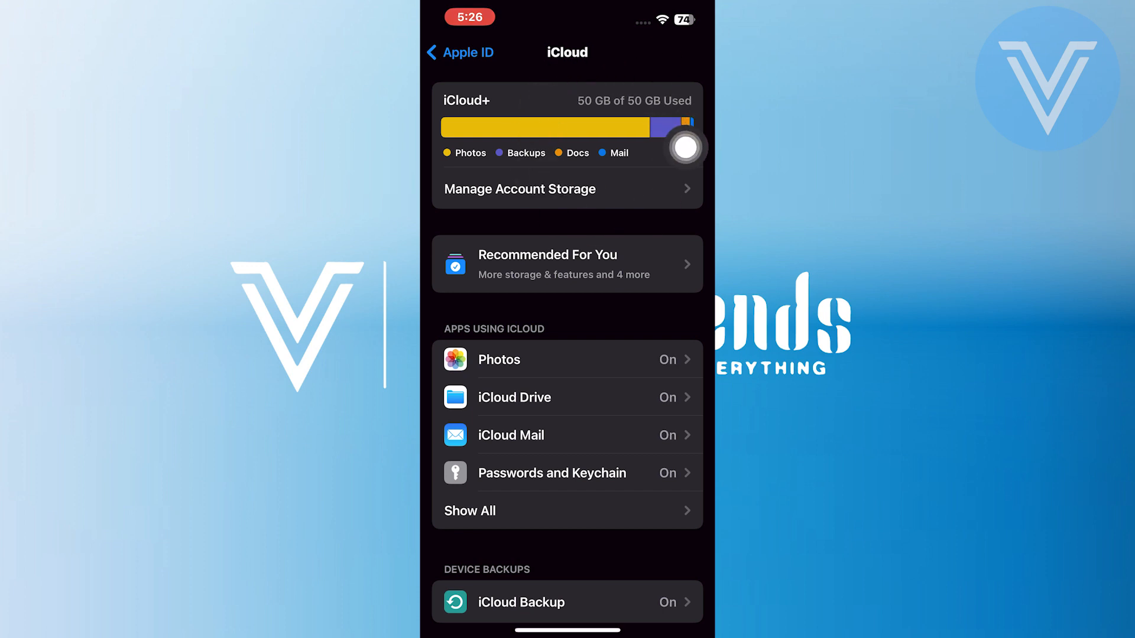
scroll(down, 3)
text(apple system st)
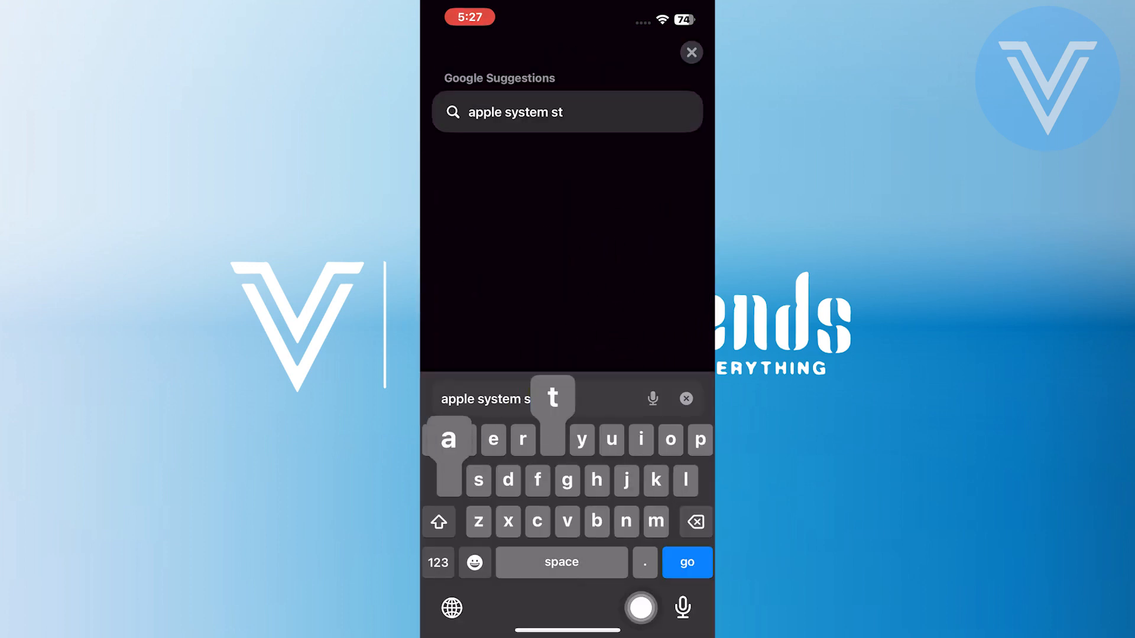
- Load Apple's System Status page on apple.com from the 'apple system status' search
click(684, 562)
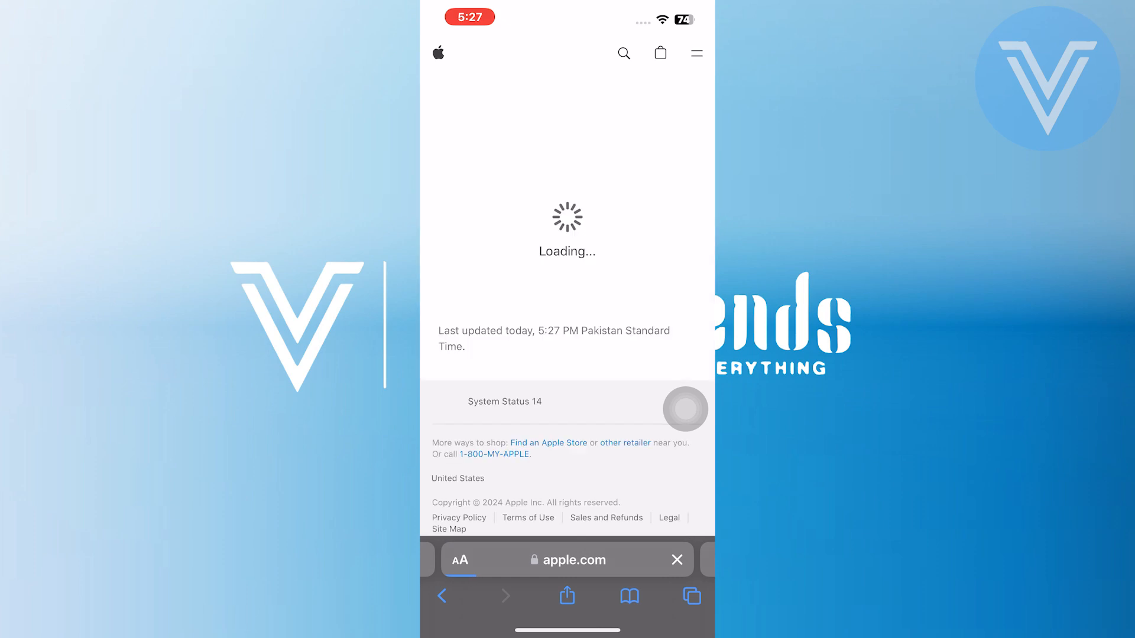